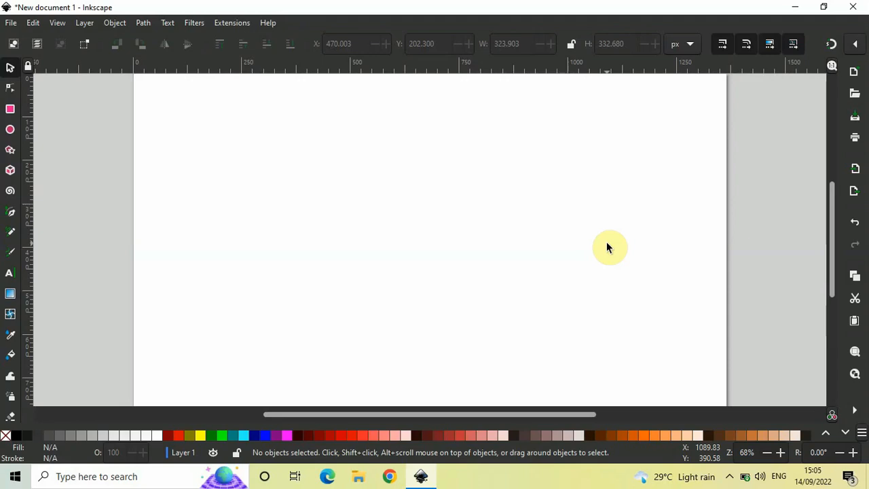
pyautogui.moveTo(436, 210)
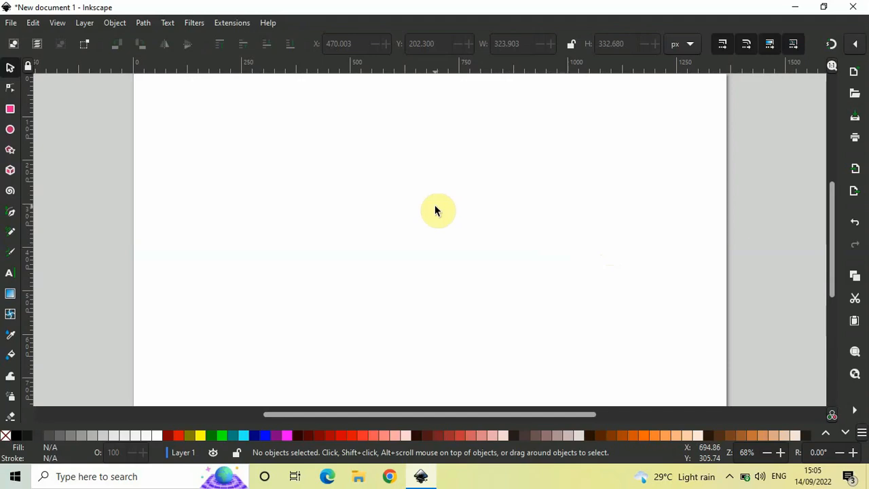
pyautogui.moveTo(366, 187)
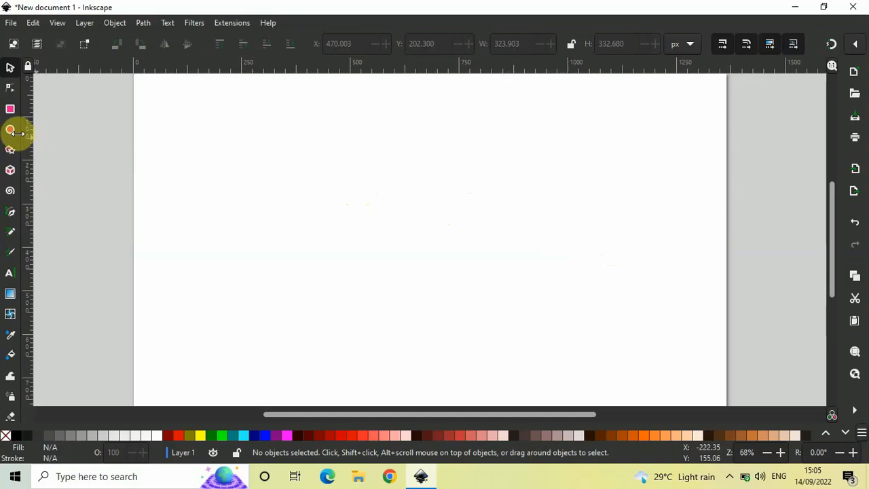
pyautogui.moveTo(10, 131)
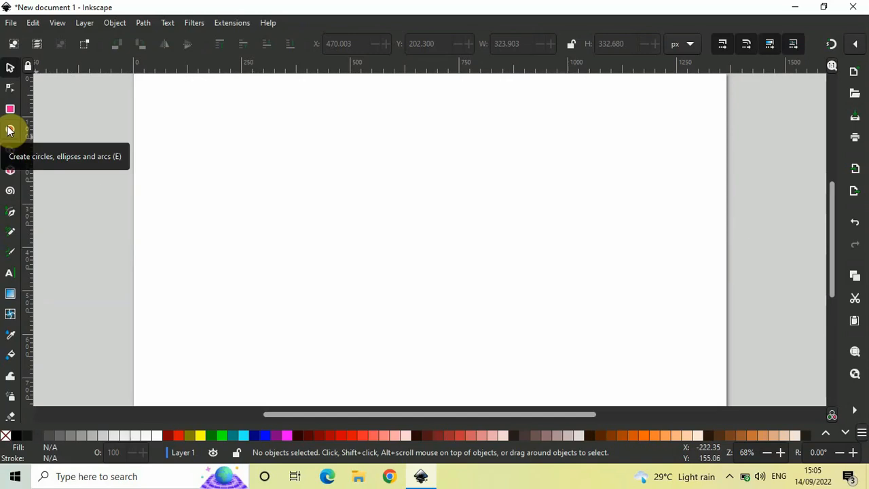
# Draw a large red circle with a black outline near the page's upper middle.
pyautogui.click(11, 130)
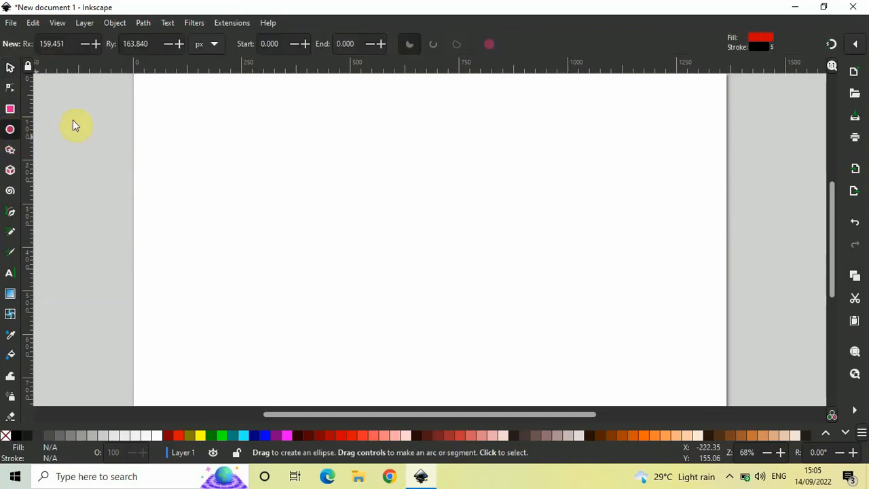
pyautogui.moveTo(380, 148)
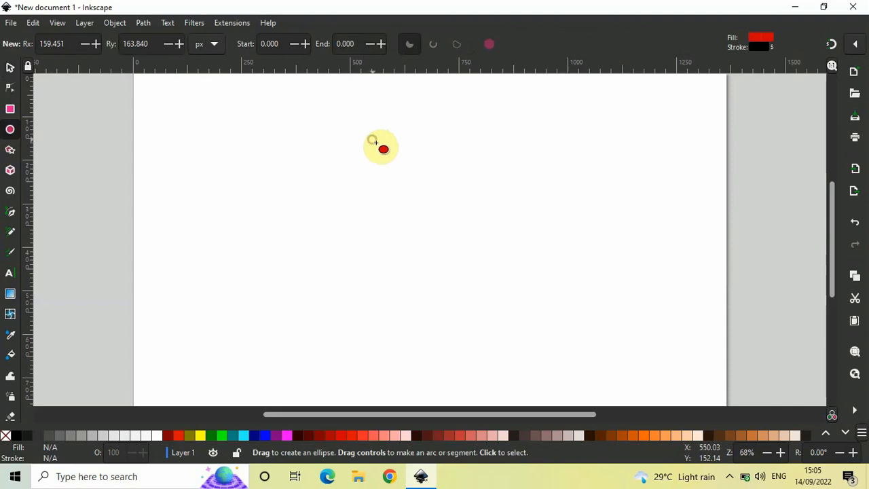
pyautogui.moveTo(380, 148); pyautogui.dragTo(492, 270)
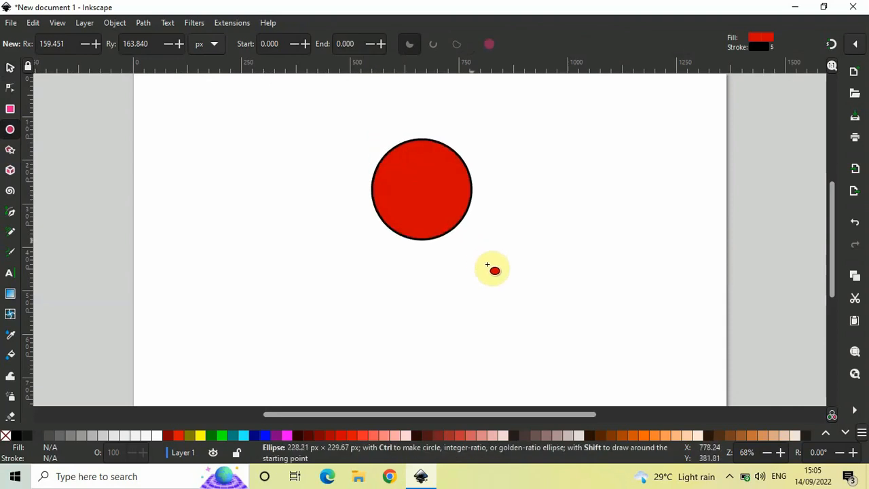
pyautogui.moveTo(492, 270); pyautogui.dragTo(527, 304)
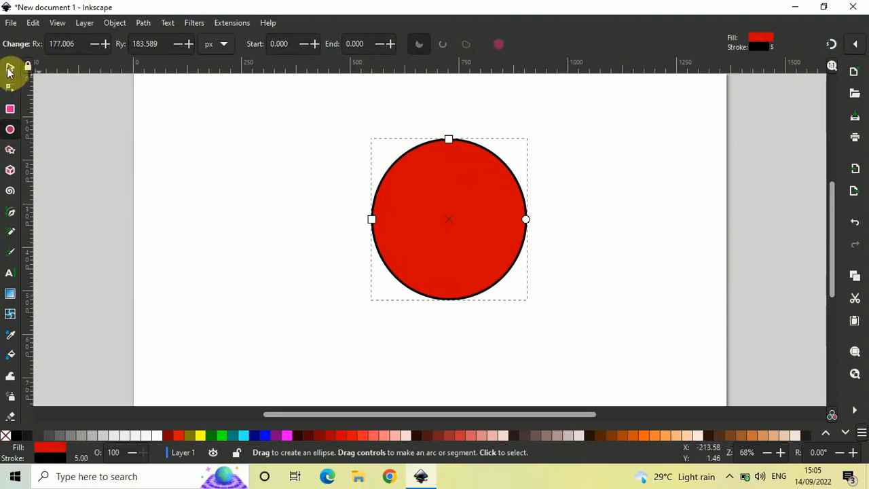
pyautogui.moveTo(10, 73)
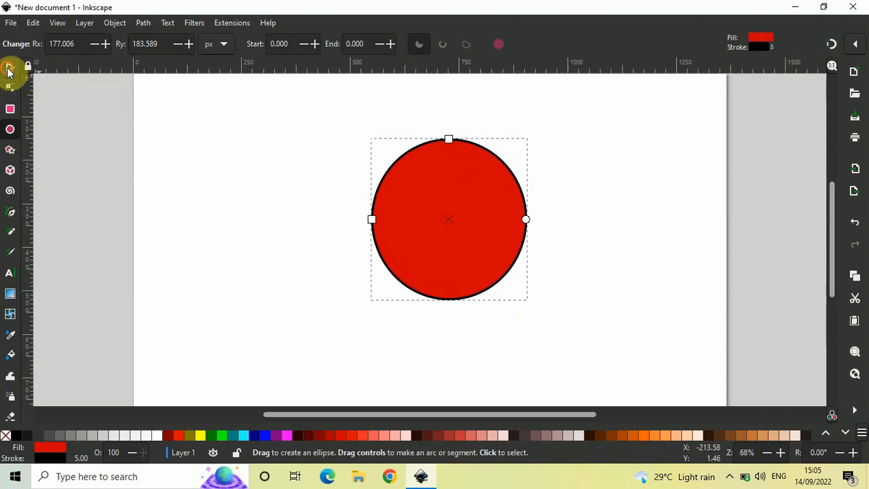
# Select the red circle with the Selector tool to show its scale handles.
pyautogui.click(10, 67)
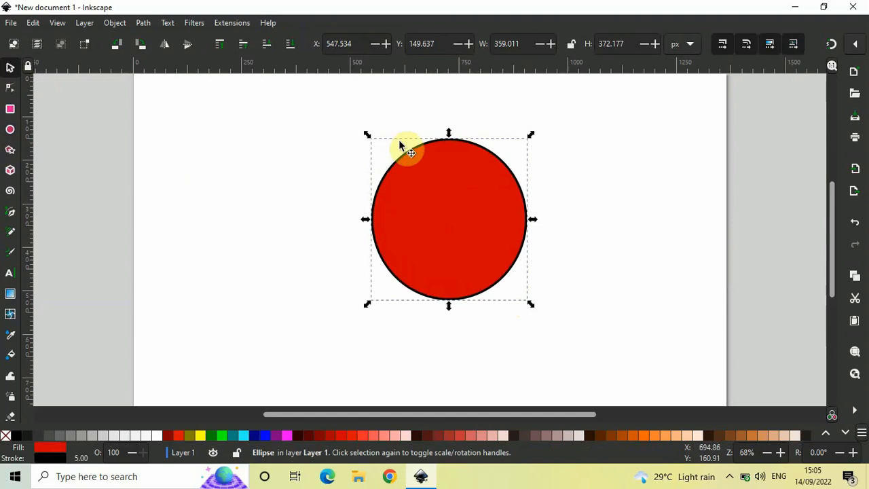
pyautogui.moveTo(404, 279)
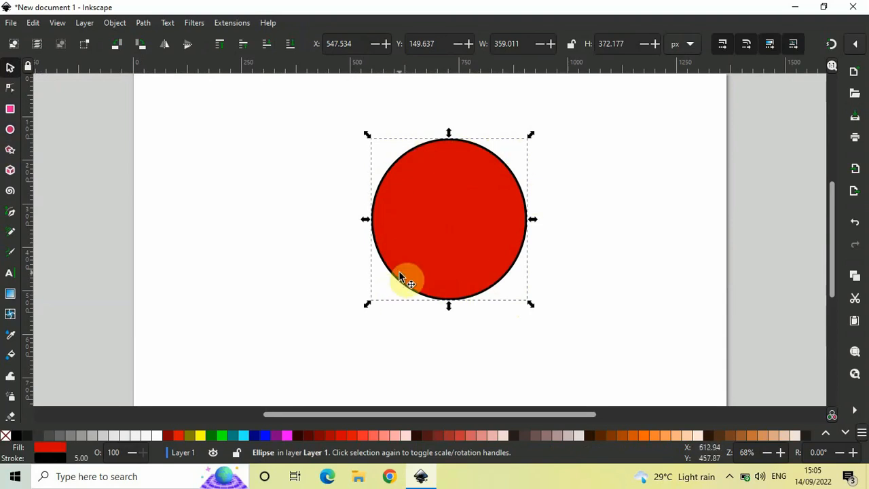
pyautogui.moveTo(47, 389)
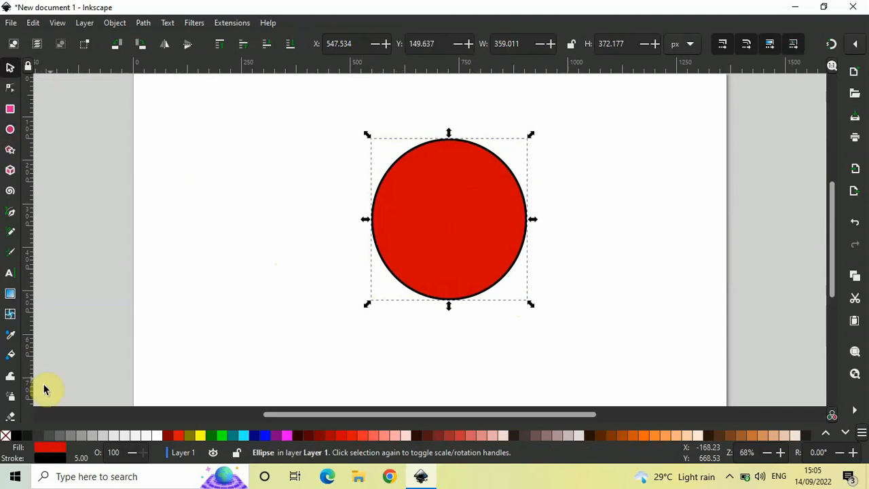
pyautogui.moveTo(11, 399)
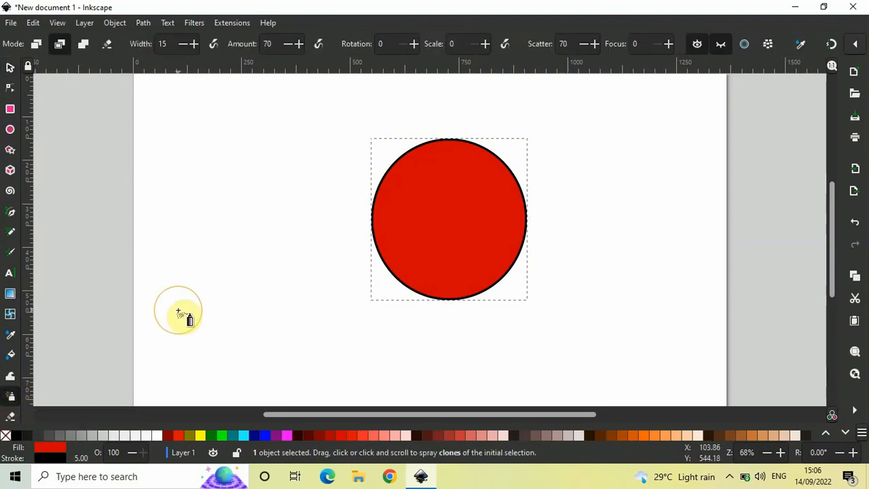
pyautogui.moveTo(235, 190)
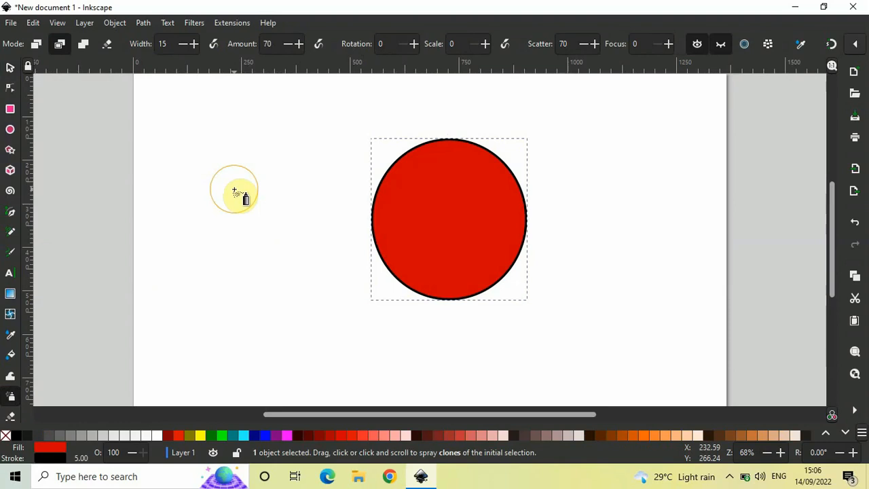
# Spray overlapping red circle clones at the upper left, left and right of the page.
pyautogui.click(234, 190)
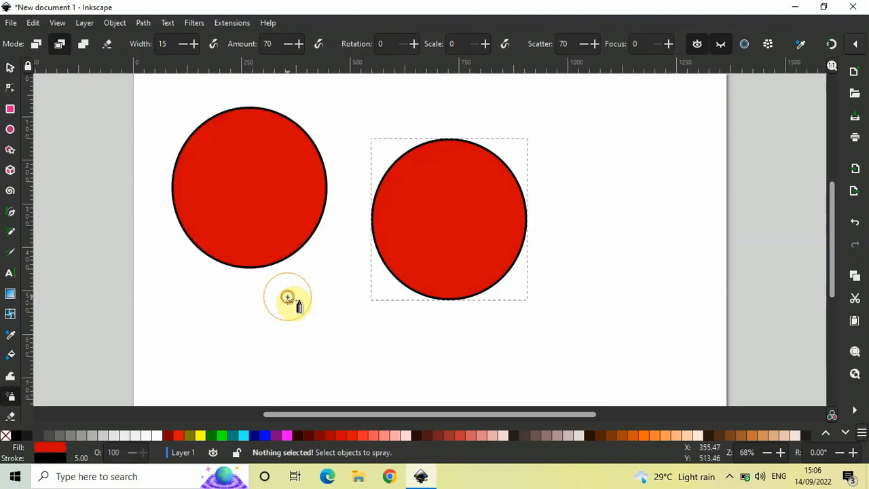
pyautogui.click(286, 297)
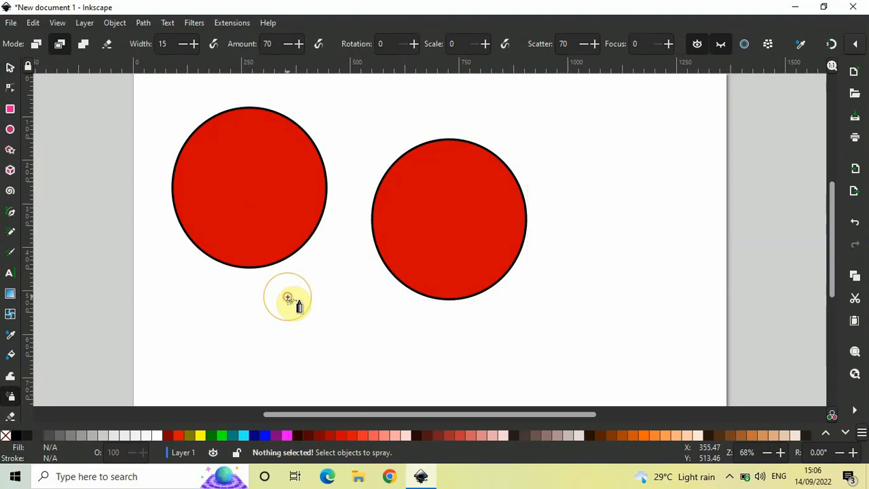
pyautogui.click(289, 298)
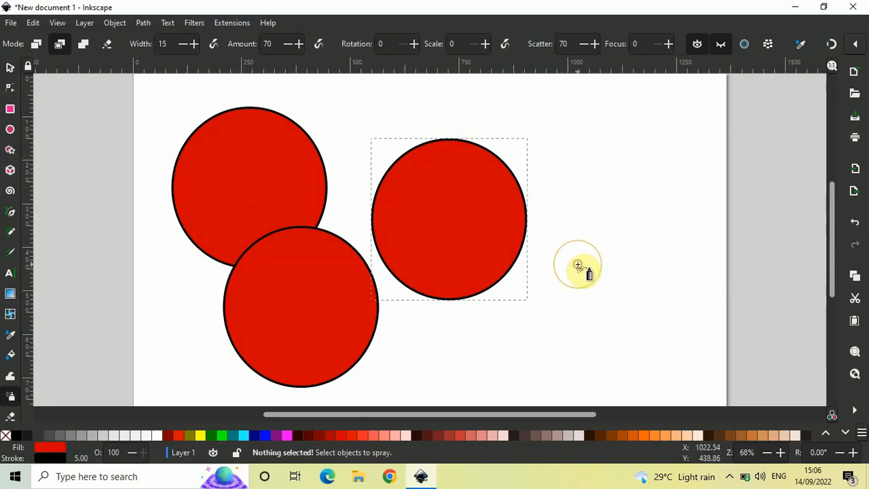
pyautogui.click(577, 265)
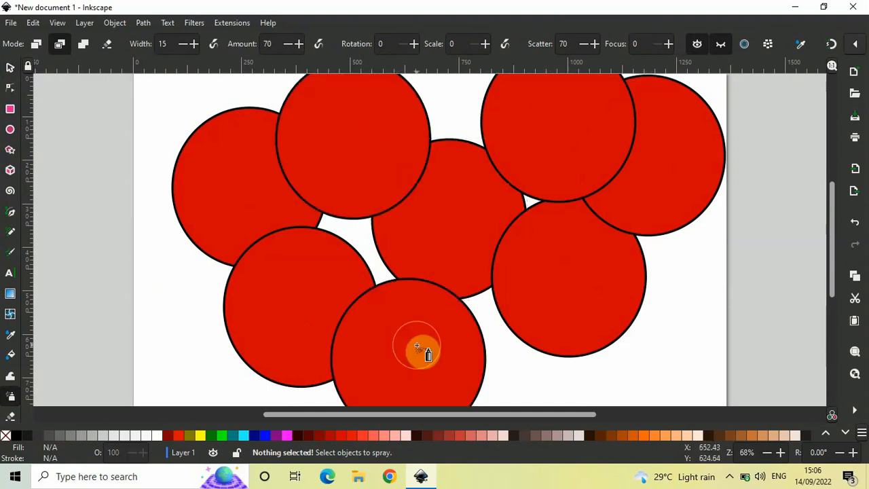
pyautogui.moveTo(506, 373)
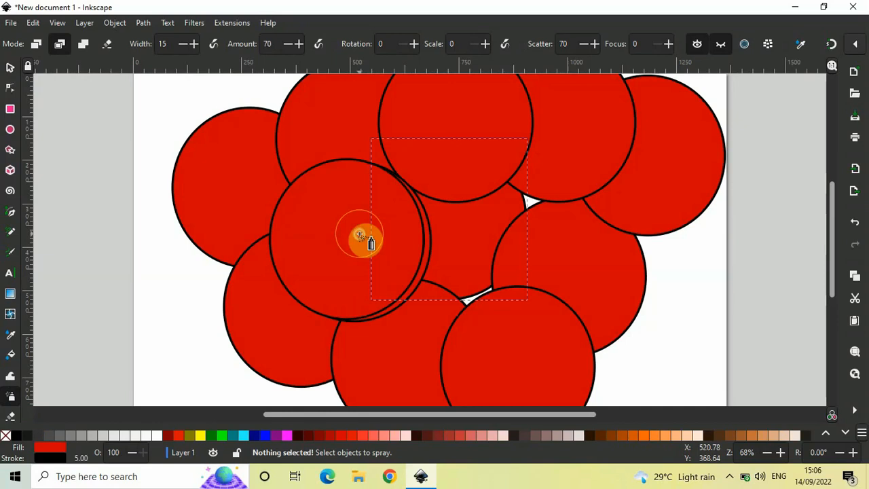
pyautogui.moveTo(397, 256)
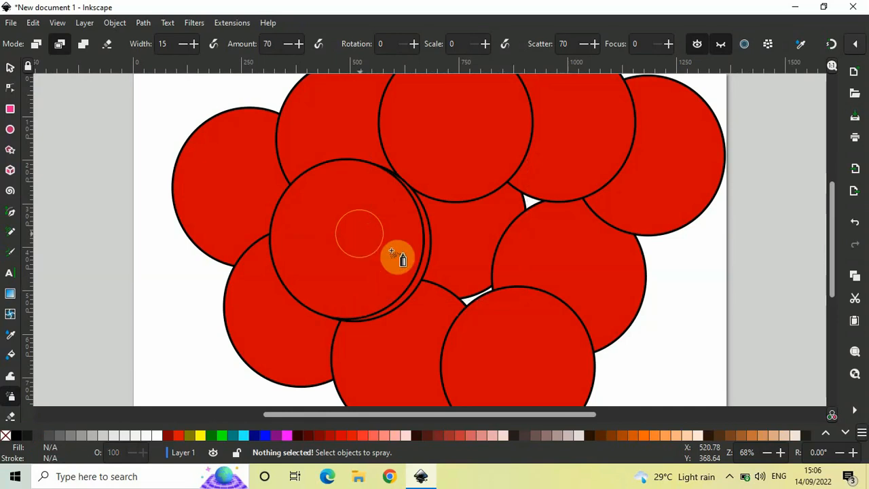
pyautogui.moveTo(502, 315)
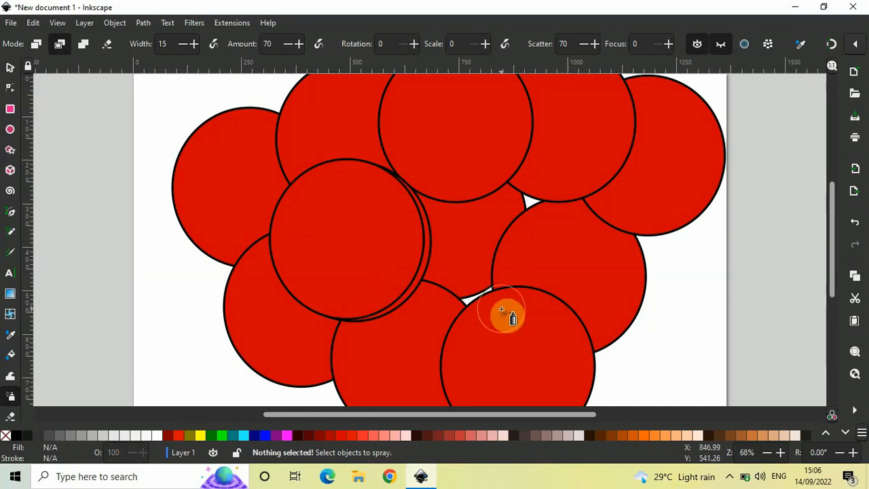